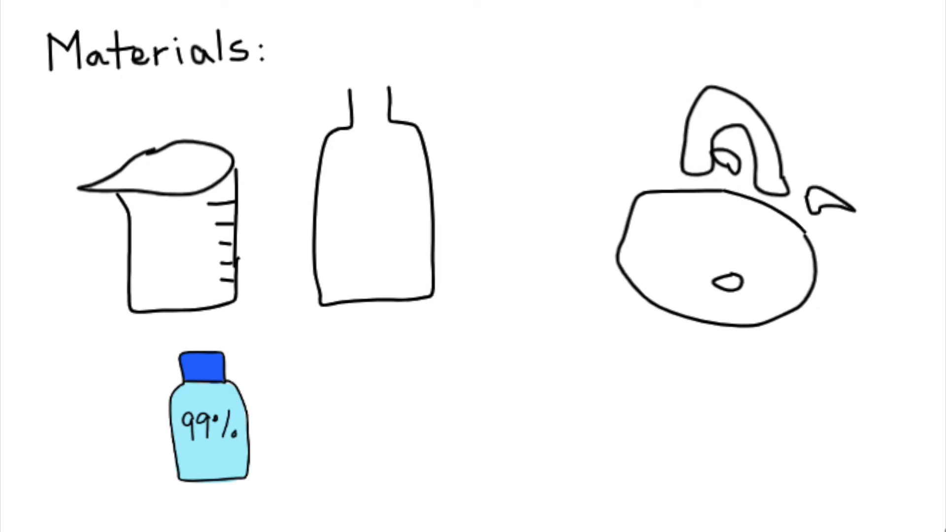
- Place a black permanent marker drawing to the right of the 99% alcohol bottle
click(380, 416)
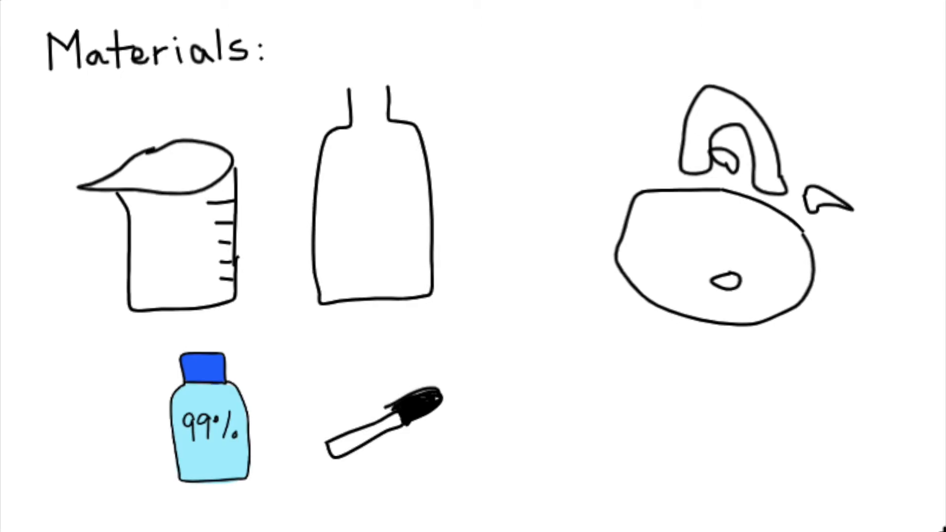